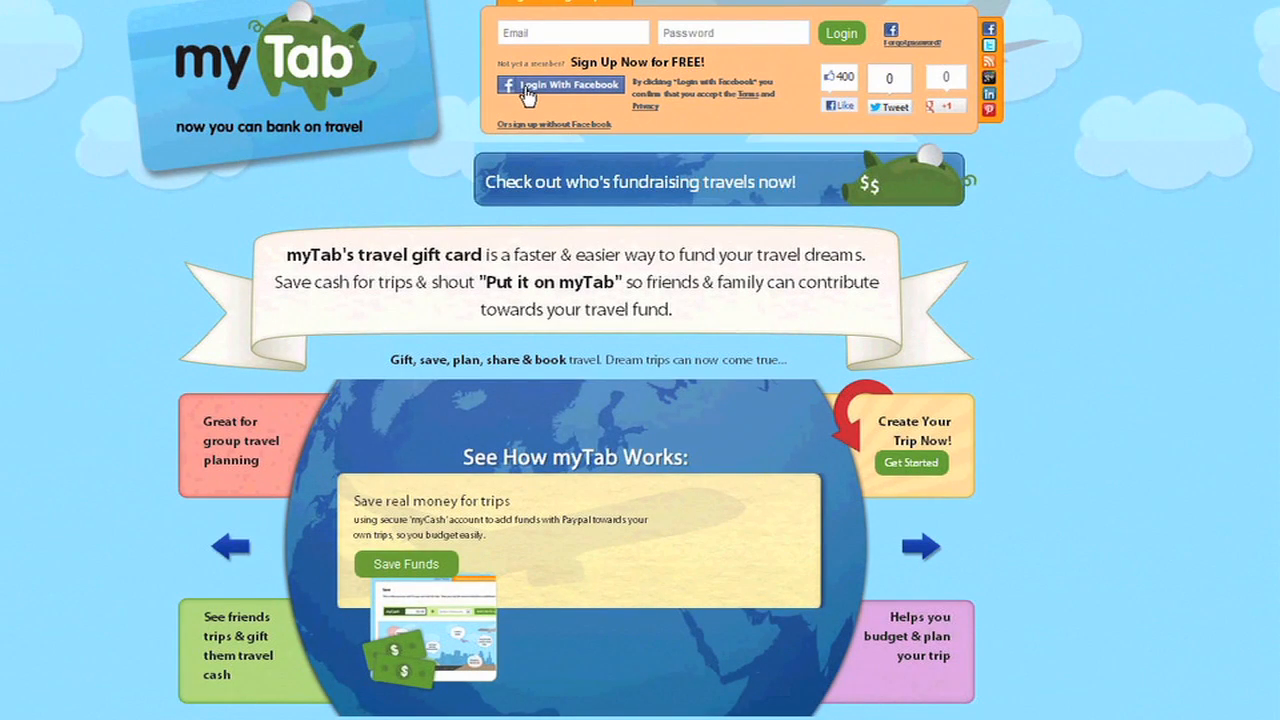
Start signing in to mytab with the 'Login With Facebook' button.
{"action": "left_click", "coordinate": [560, 84]}
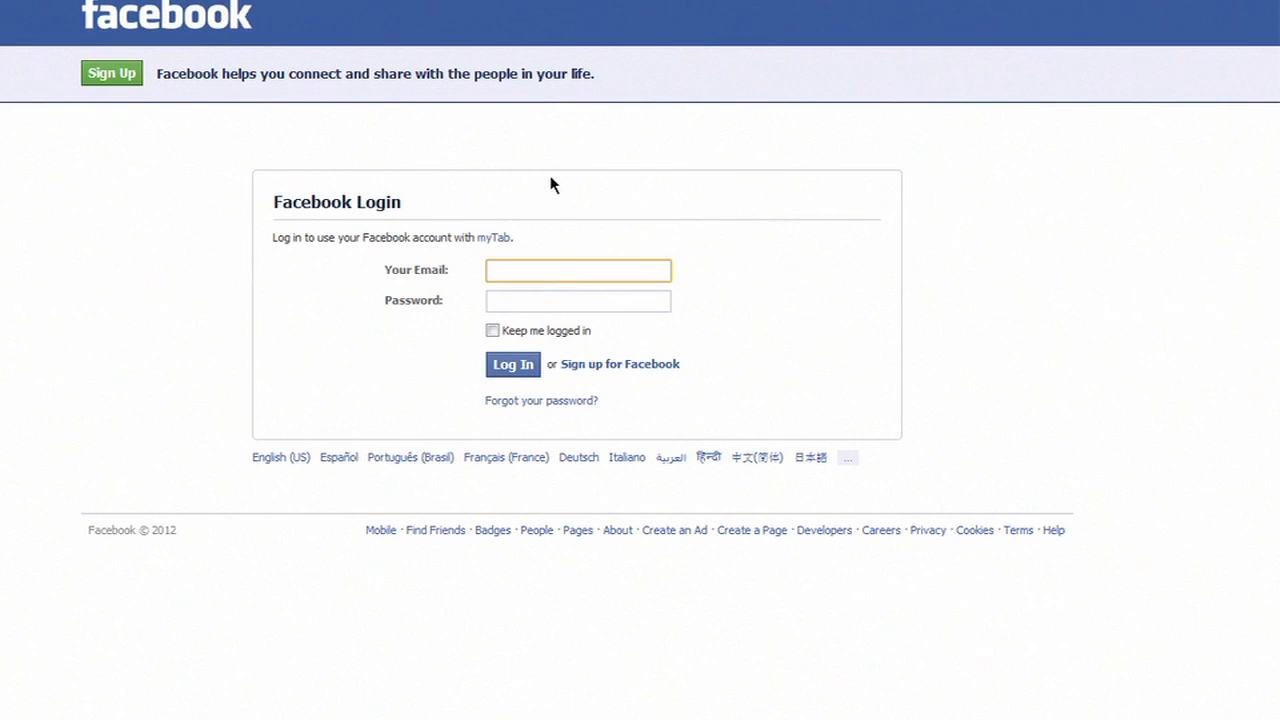
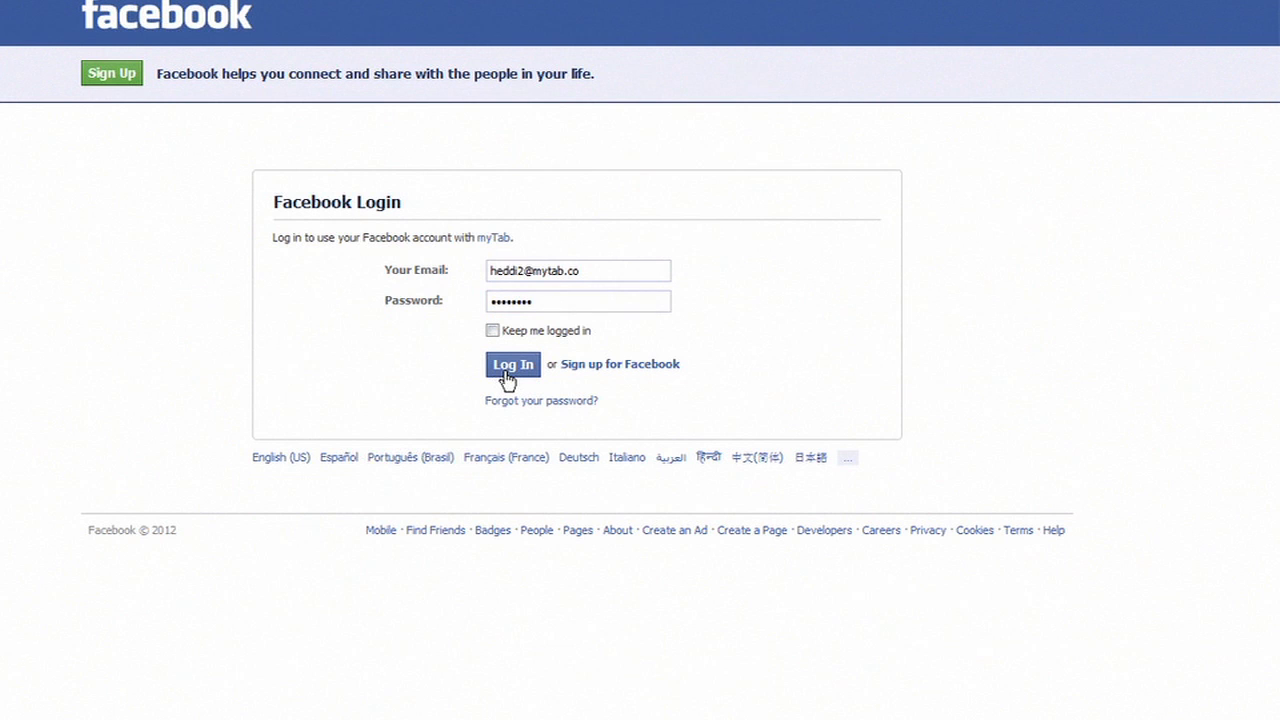
Log in to Facebook with the account email and password.
{"action": "left_click", "coordinate": [512, 364]}
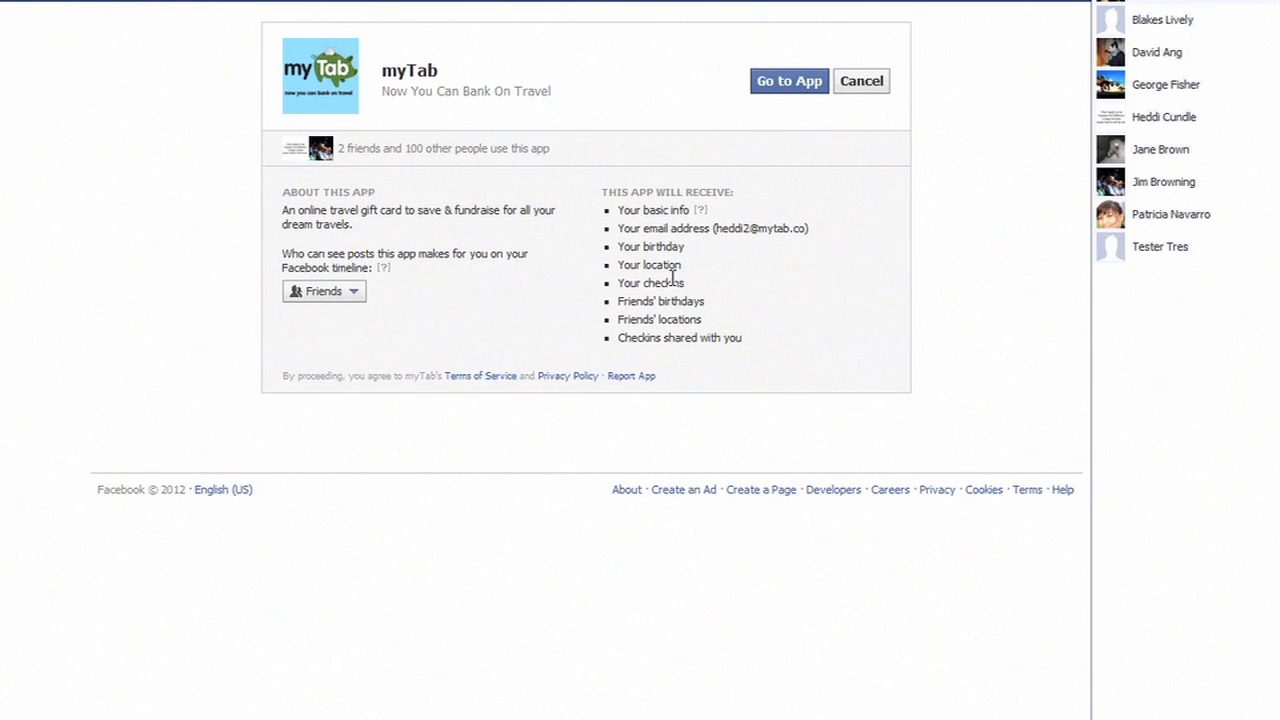
{"action": "mouse_move", "coordinate": [692, 276]}
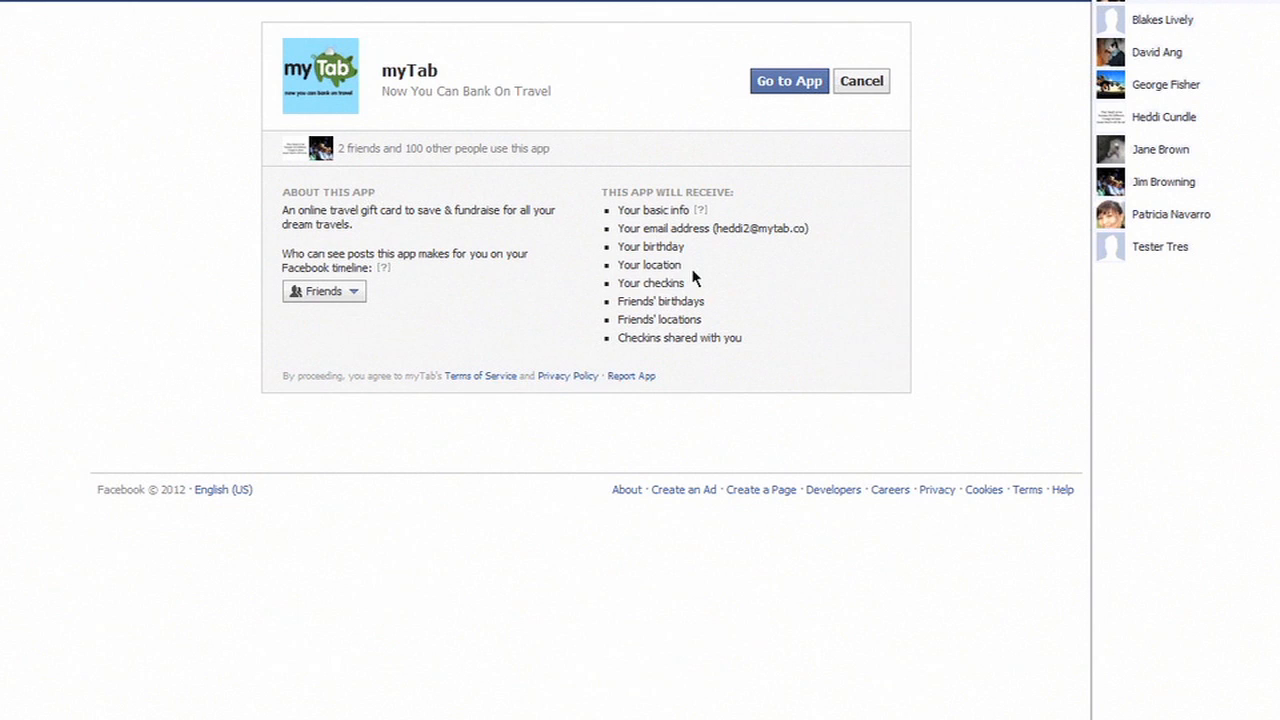
{"action": "mouse_move", "coordinate": [680, 288]}
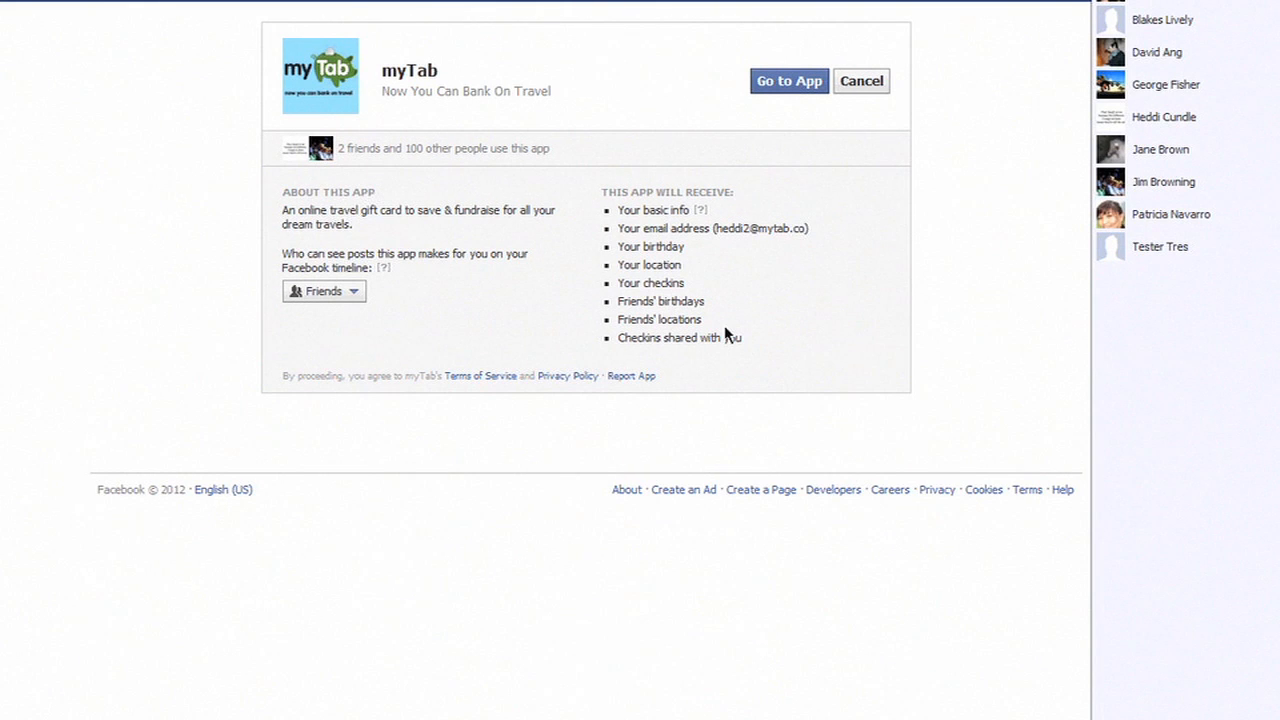
{"action": "mouse_move", "coordinate": [748, 352]}
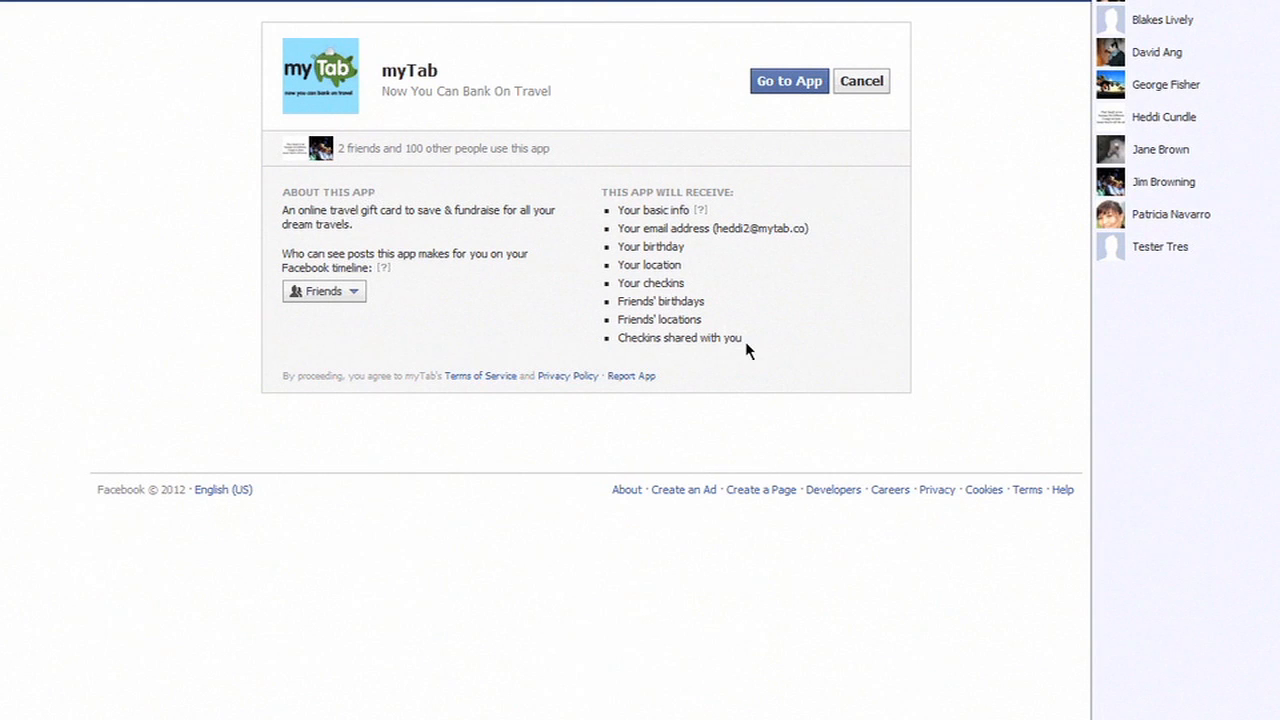
{"action": "mouse_move", "coordinate": [376, 308]}
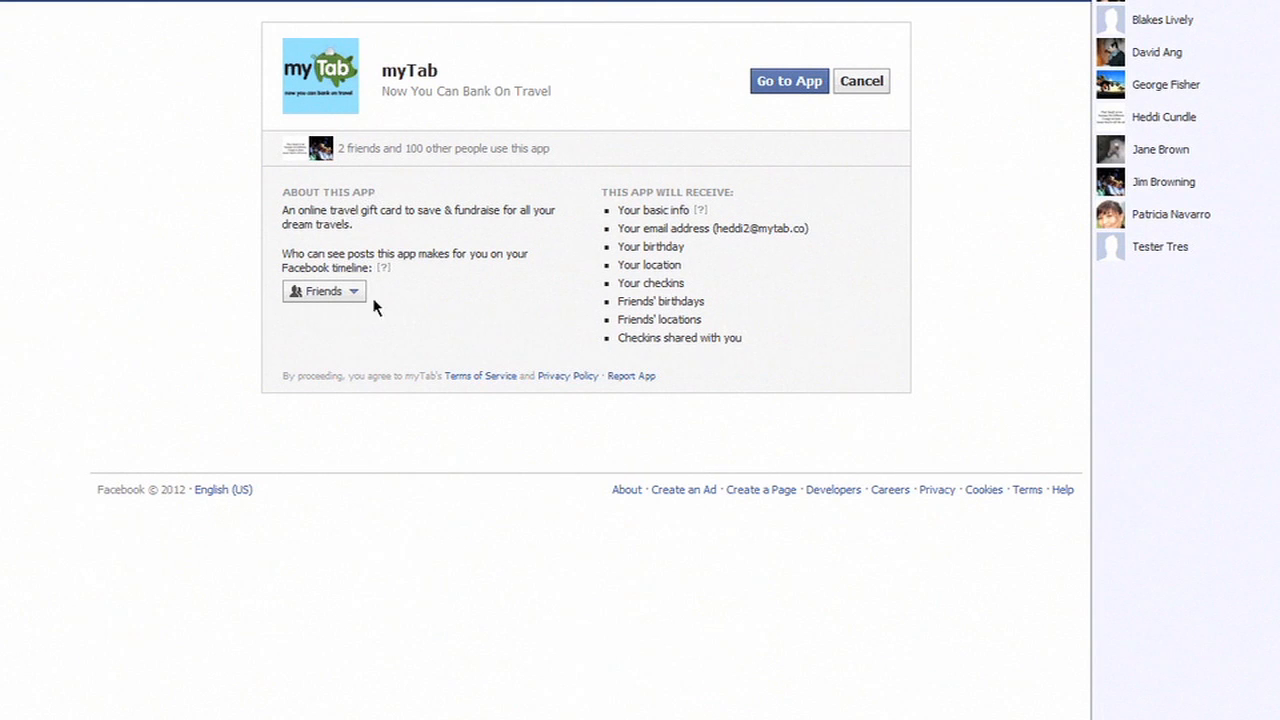
Show the audience choices for mytab's timeline posts, with Friends selected.
{"action": "left_click", "coordinate": [322, 292]}
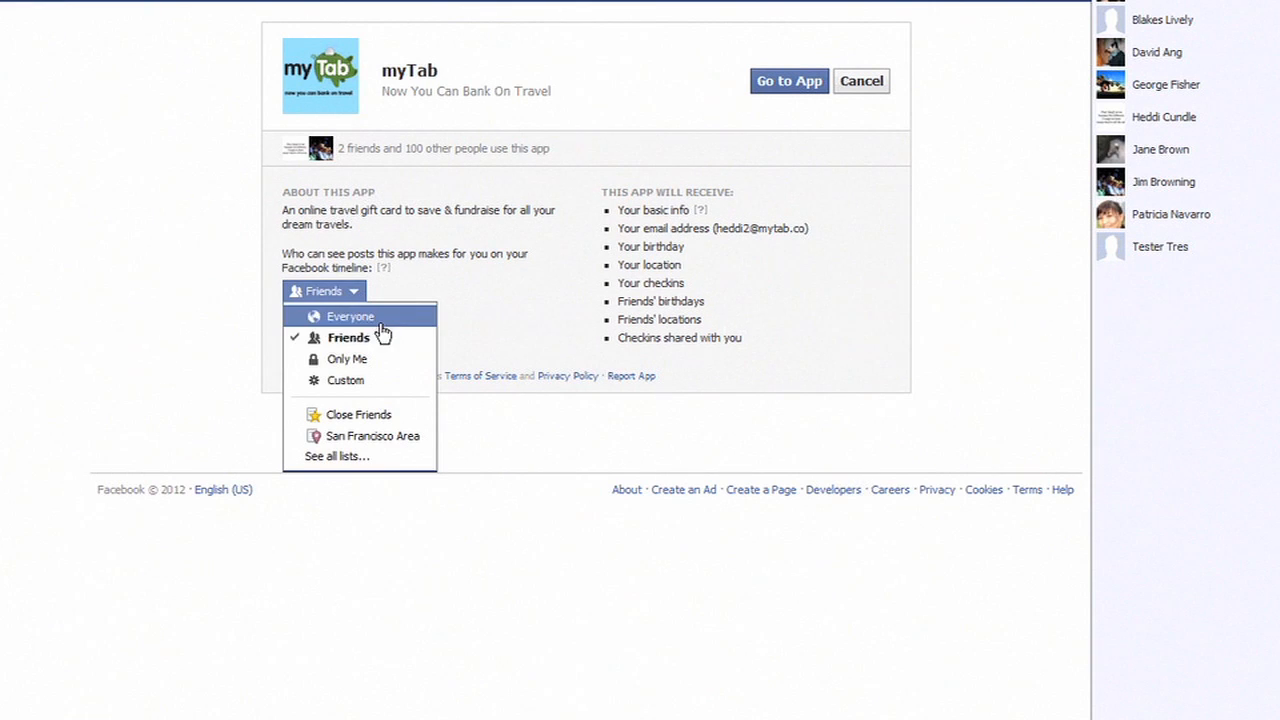
{"action": "mouse_move", "coordinate": [484, 330]}
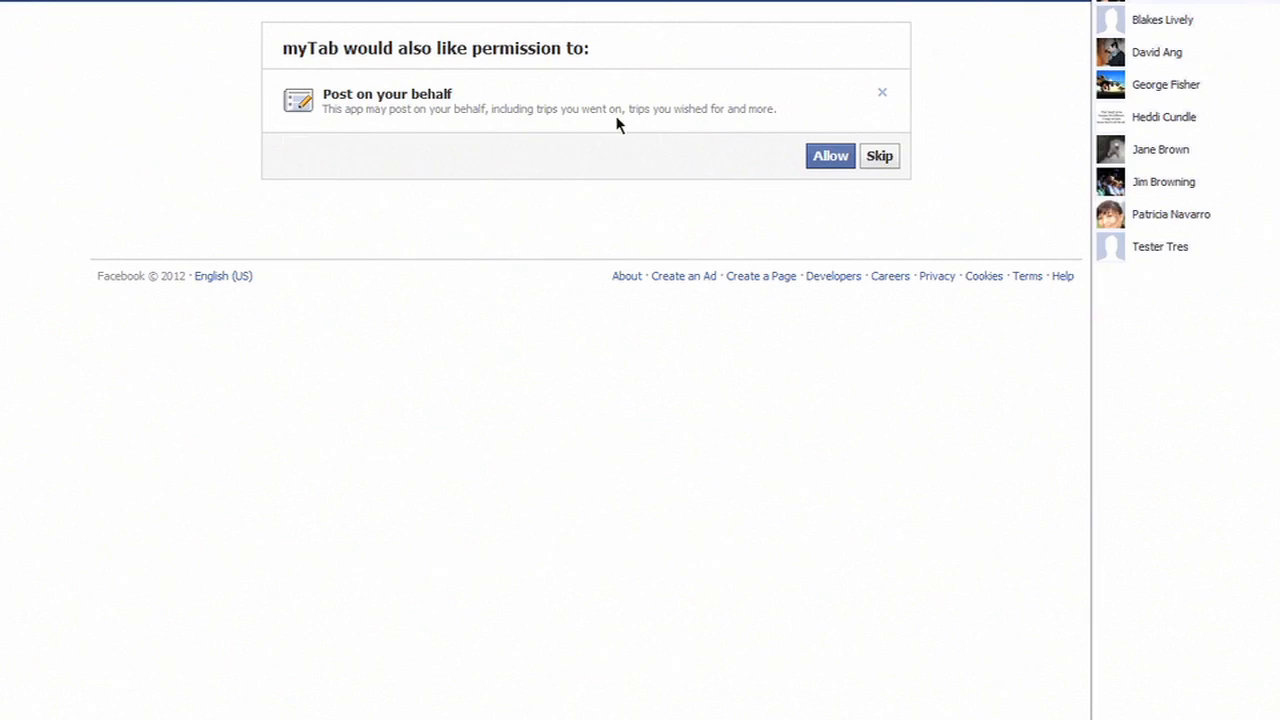
{"action": "mouse_move", "coordinate": [456, 136]}
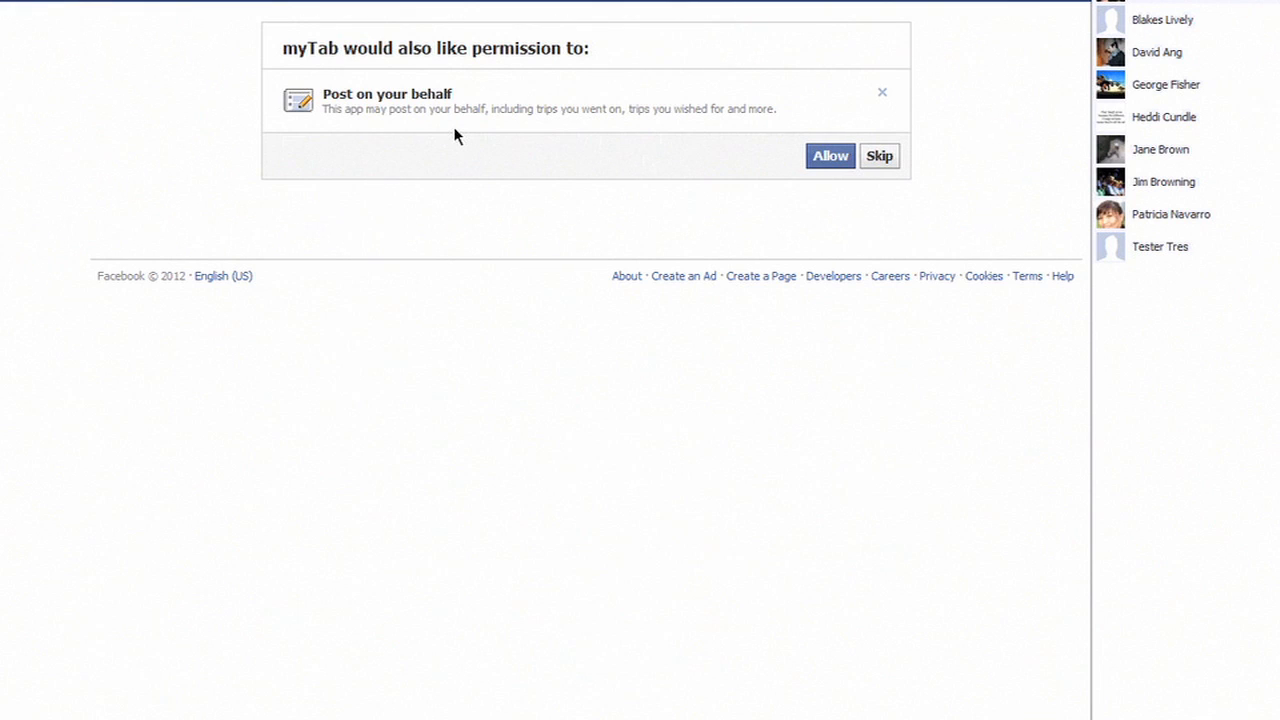
{"action": "mouse_move", "coordinate": [688, 110]}
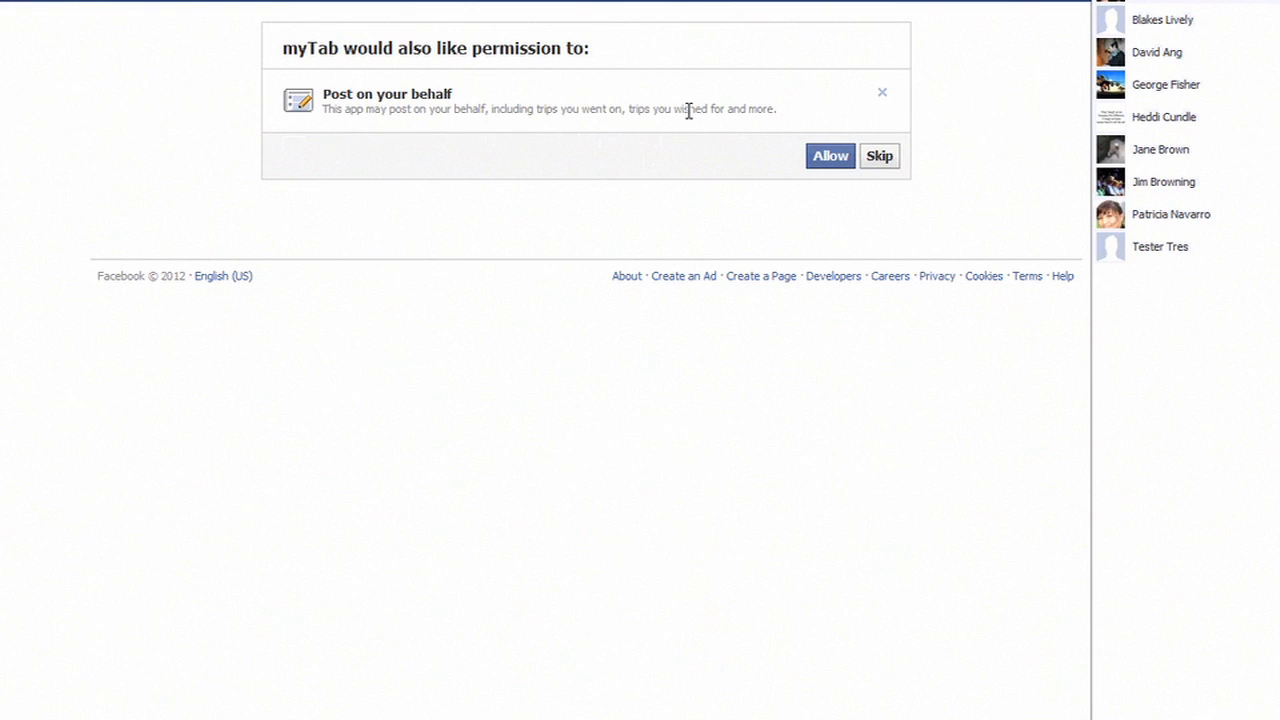
{"action": "mouse_move", "coordinate": [882, 96]}
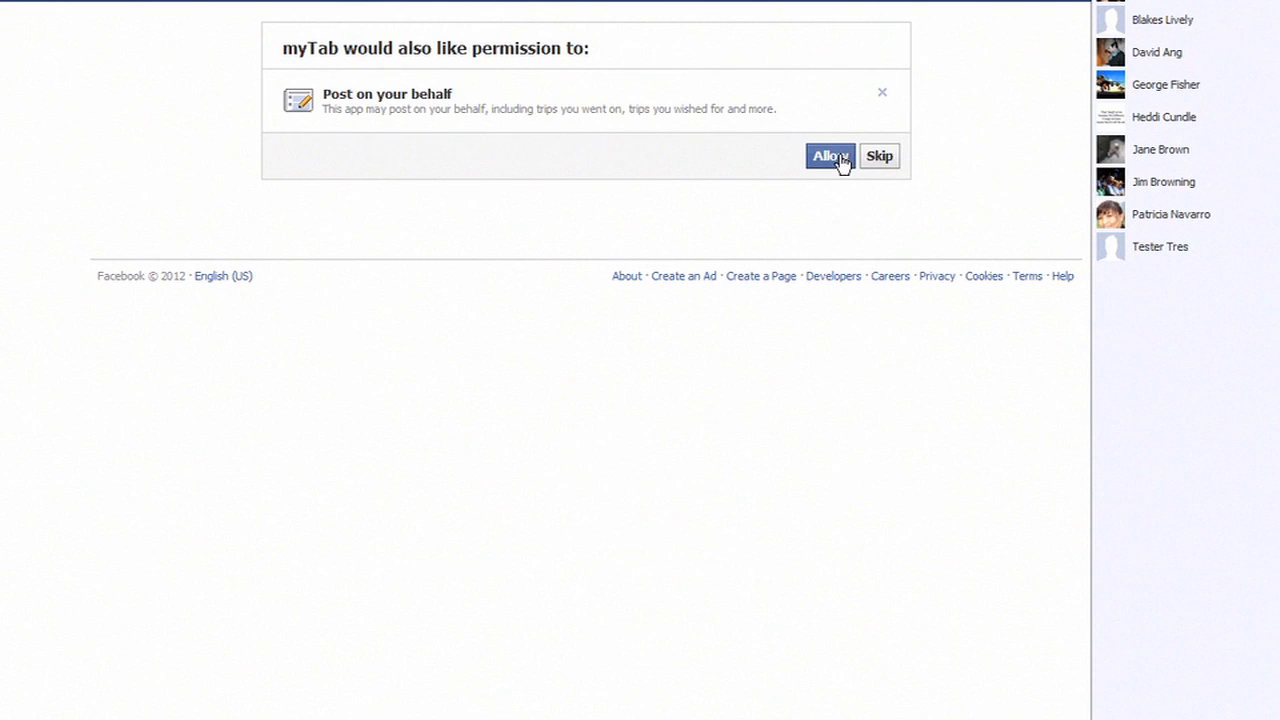
Allow mytab to post on your behalf, landing on myTab's All Trips page.
{"action": "left_click", "coordinate": [828, 156]}
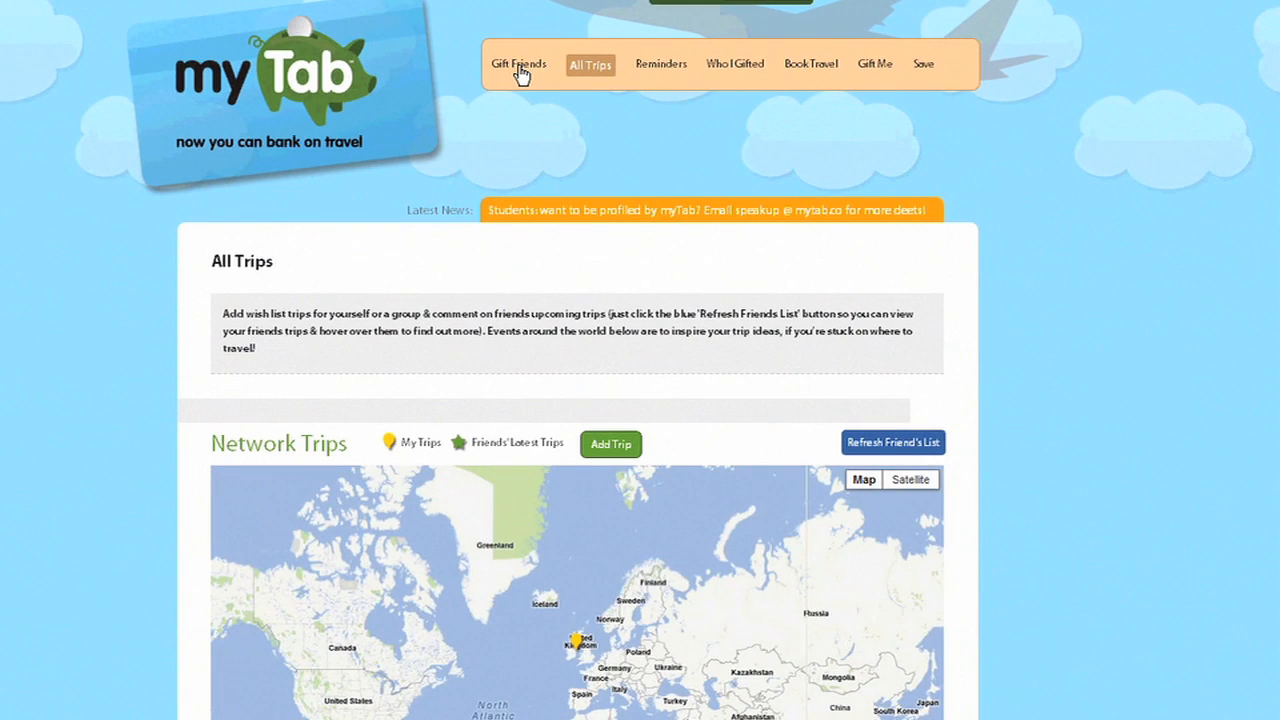
Show the Gift Friends list and pick a Facebook friend to gift.
{"action": "left_click", "coordinate": [520, 64]}
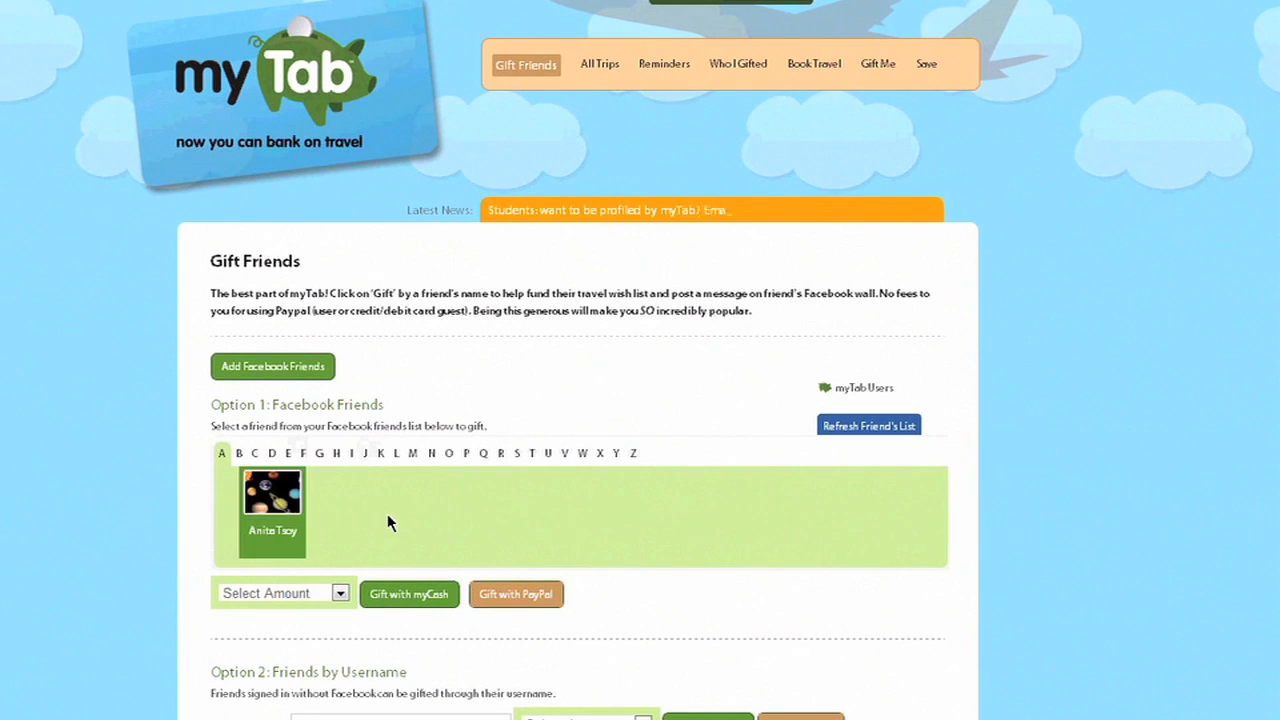
{"action": "mouse_move", "coordinate": [276, 544]}
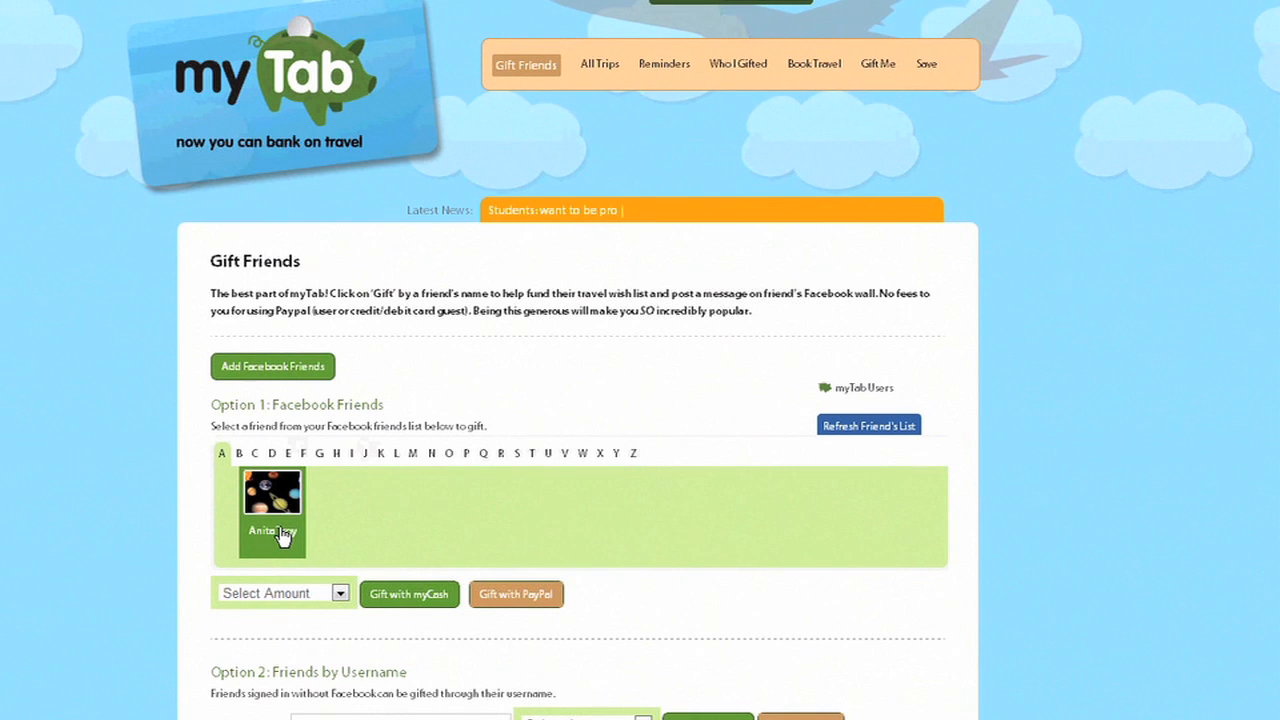
{"action": "left_click", "coordinate": [272, 366]}
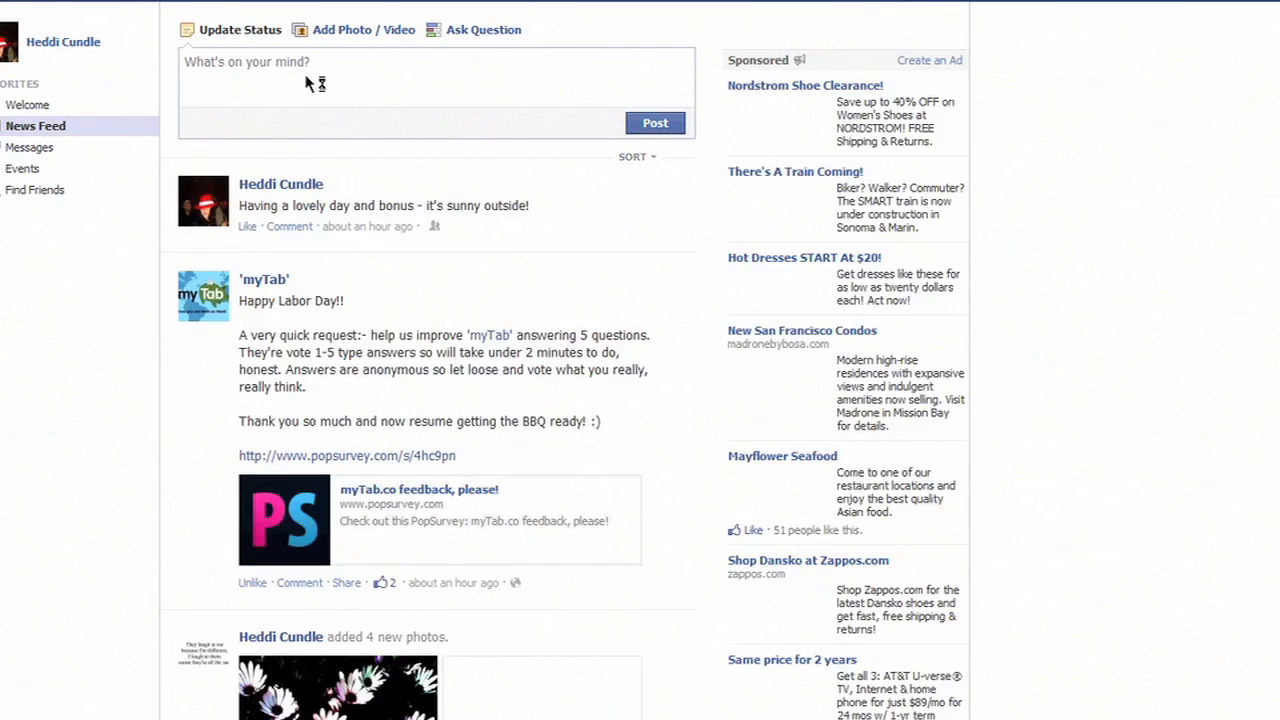
Reach Facebook's Apps, Games and Websites privacy settings listing mytab among apps used.
{"action": "left_click", "coordinate": [400, 62]}
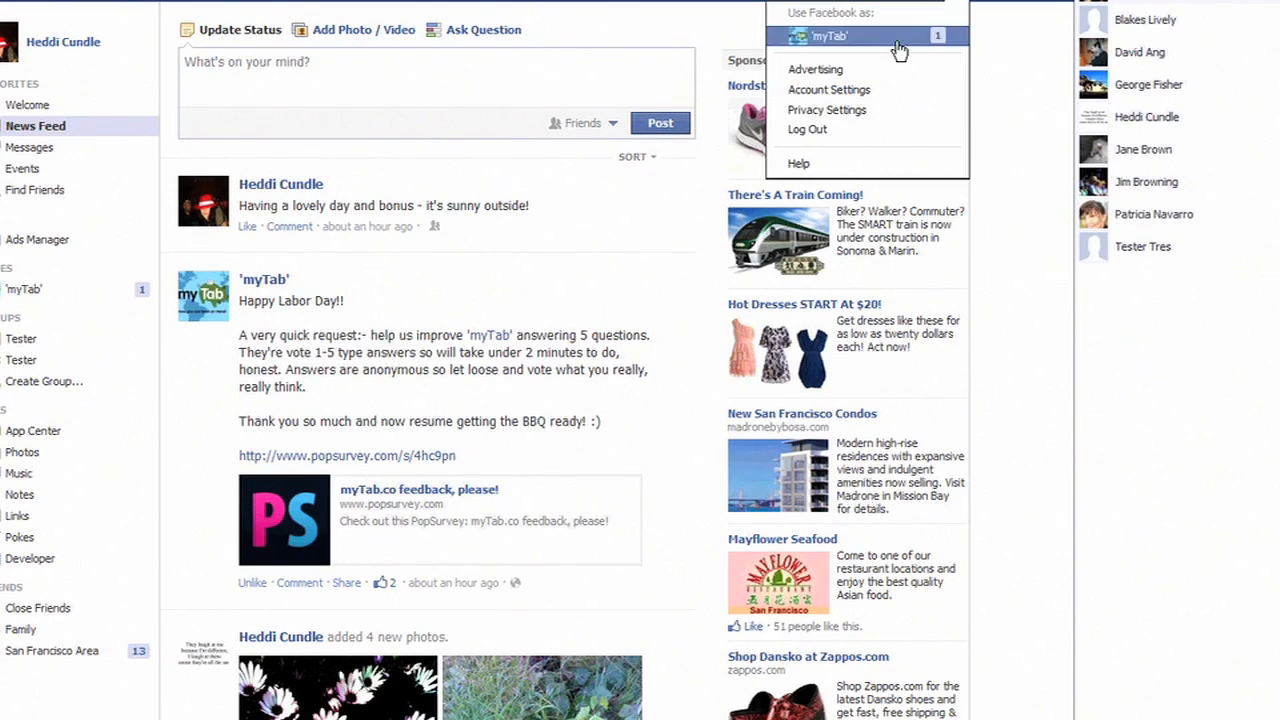
{"action": "left_click", "coordinate": [828, 110]}
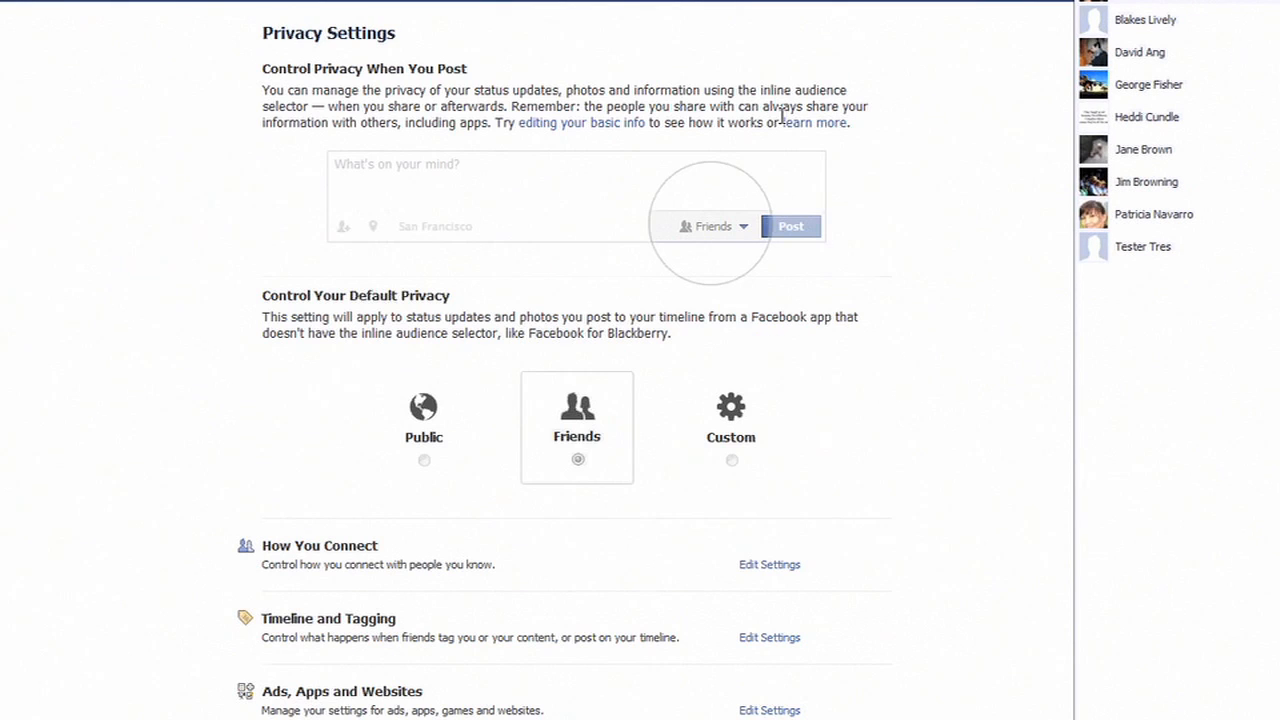
{"action": "scroll", "scroll_direction": "down", "scroll_amount": 3}
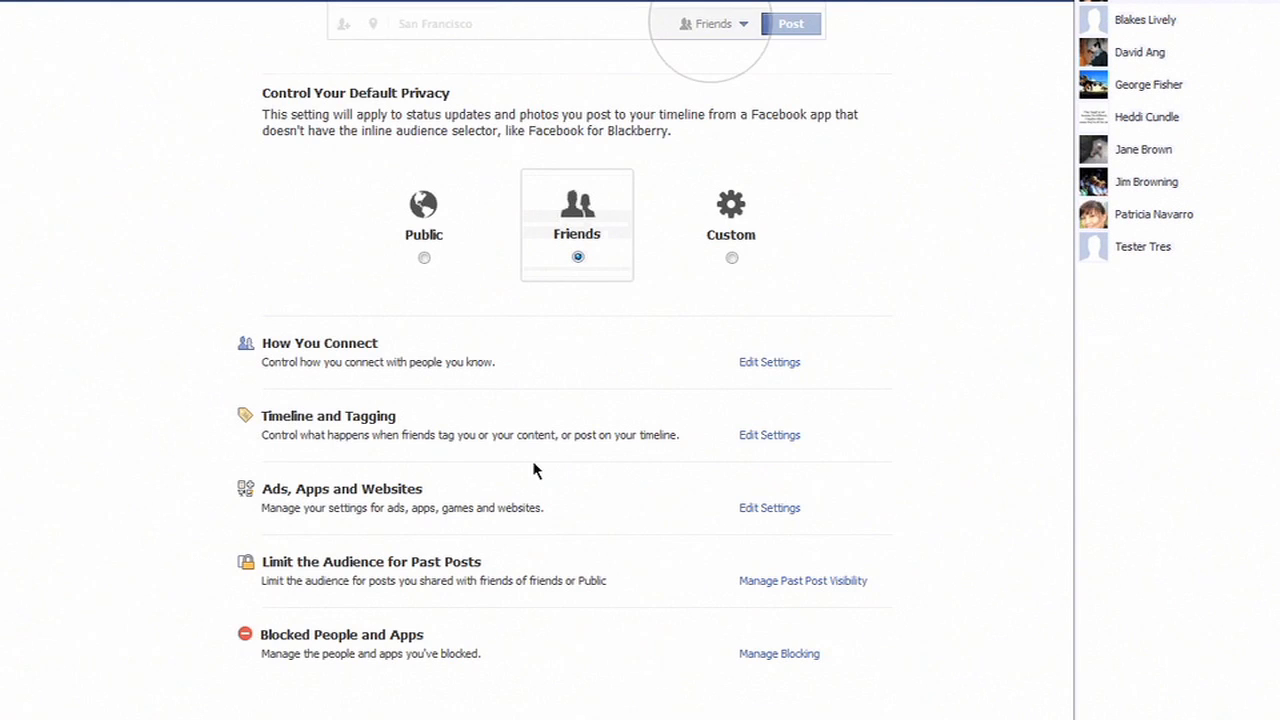
{"action": "mouse_move", "coordinate": [440, 504]}
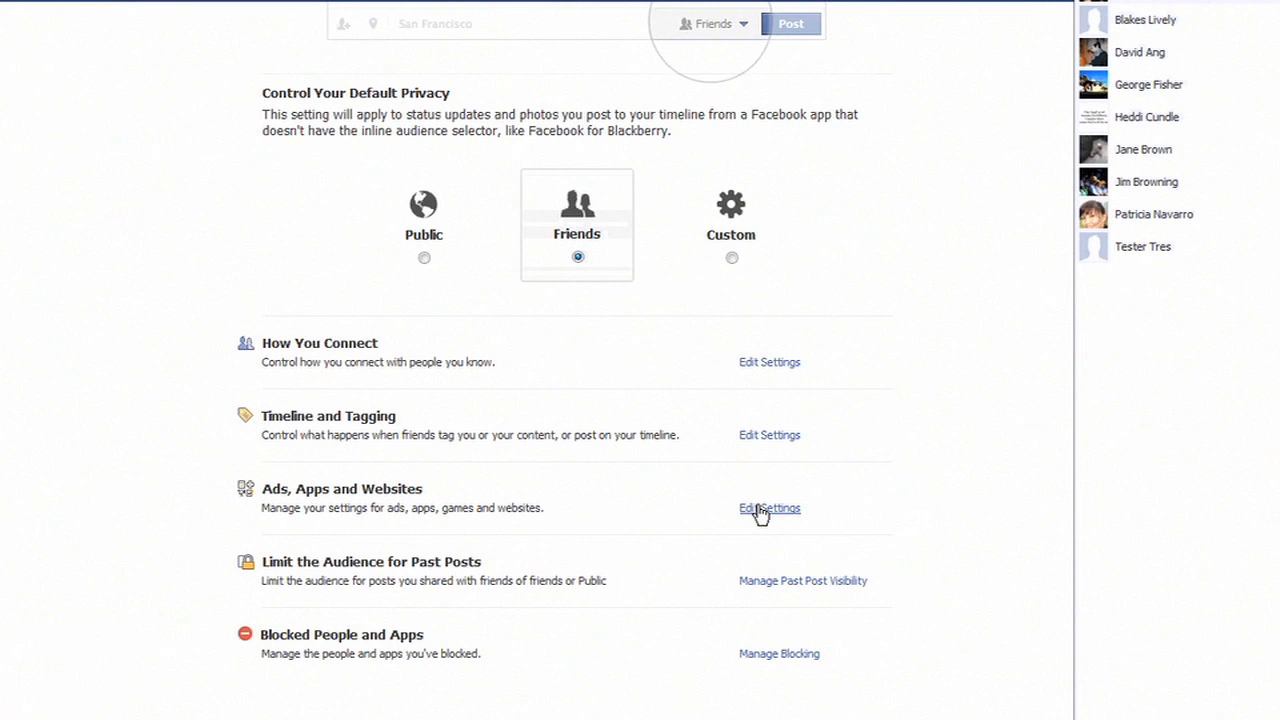
{"action": "left_click", "coordinate": [768, 508]}
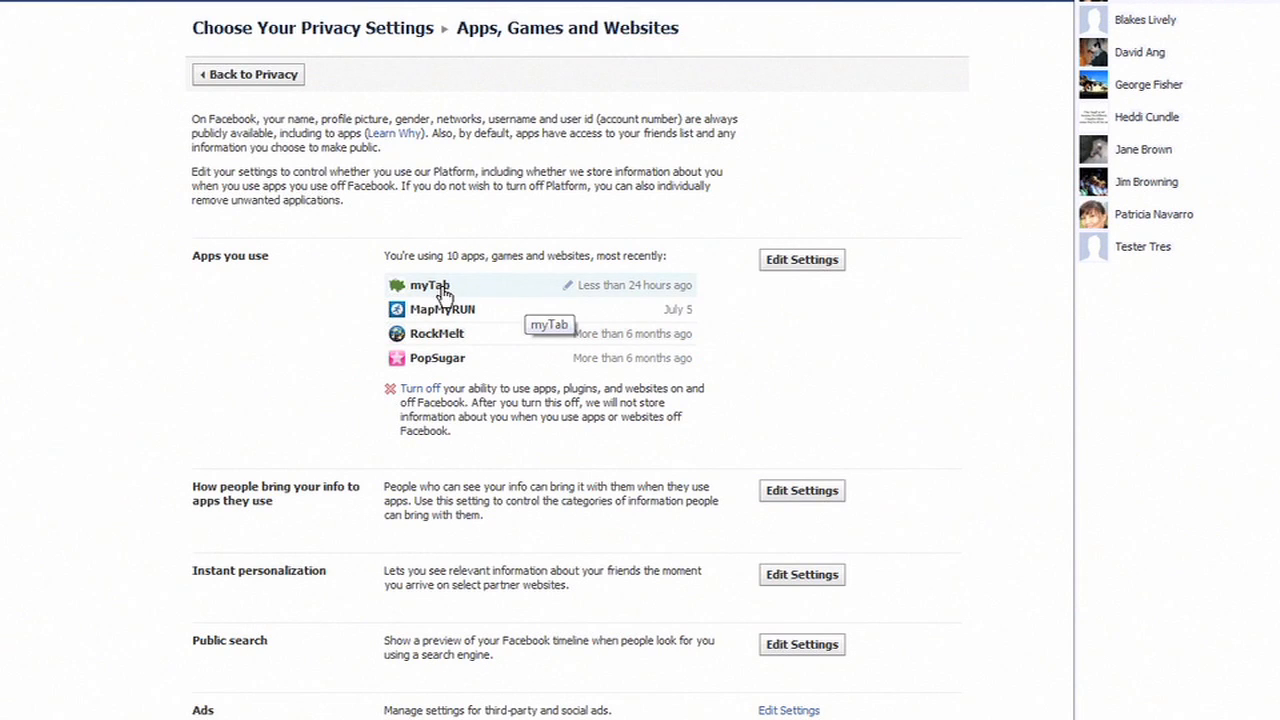
{"action": "mouse_move", "coordinate": [476, 300]}
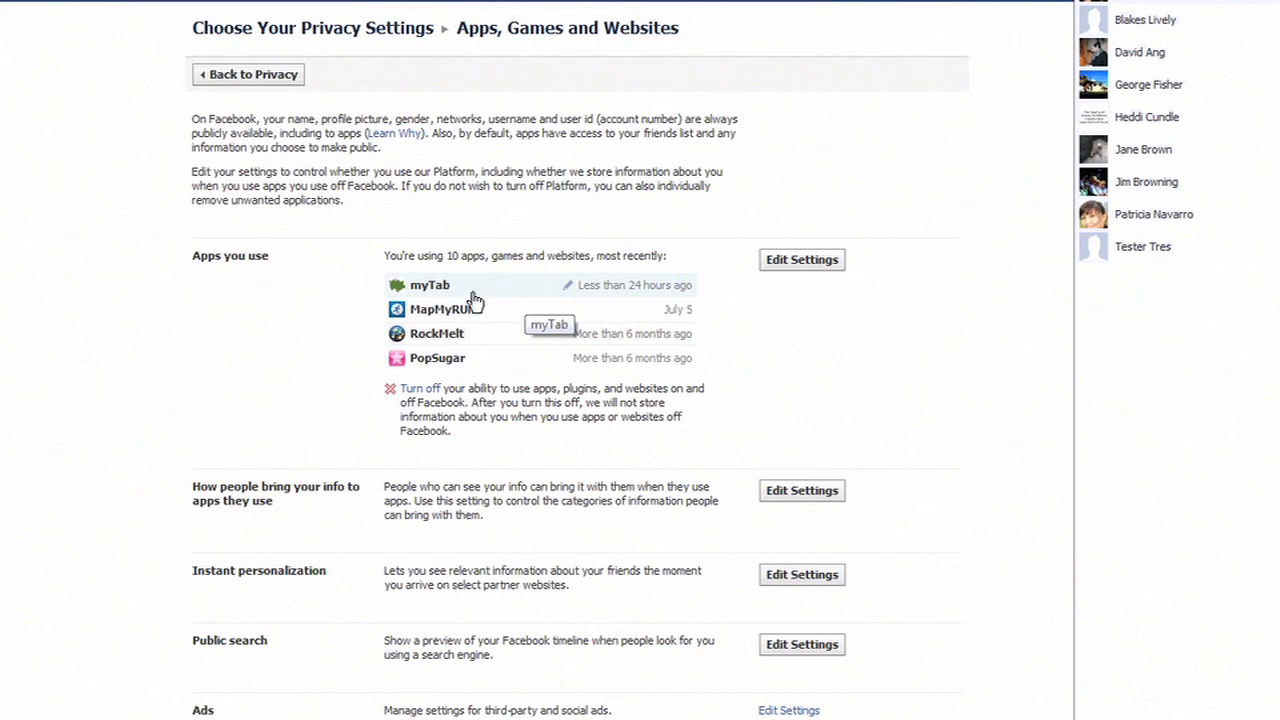